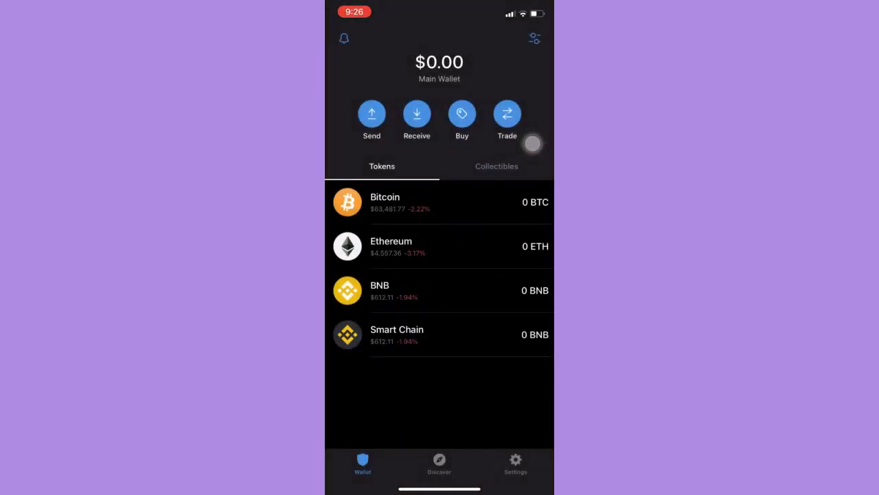
- Open the BNB token from Trust Wallet's home token list
left_click(440, 290)
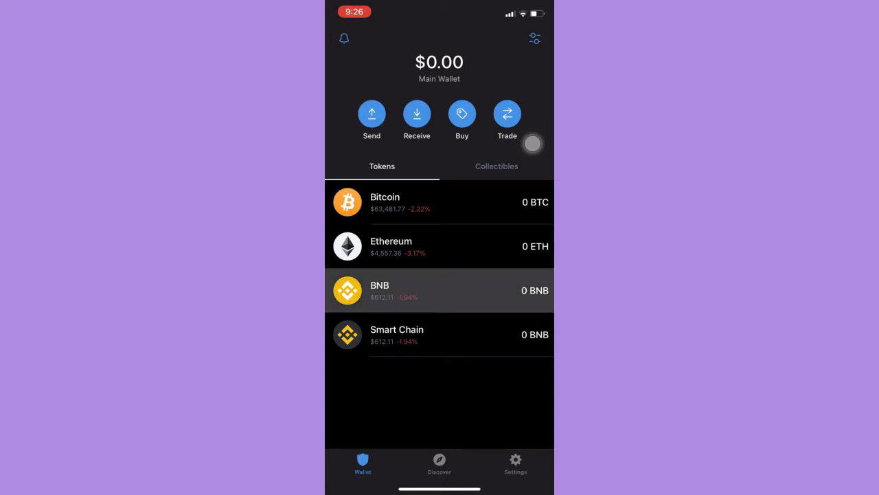
- Show the BNB receive address with its QR code and copy it
left_click(439, 290)
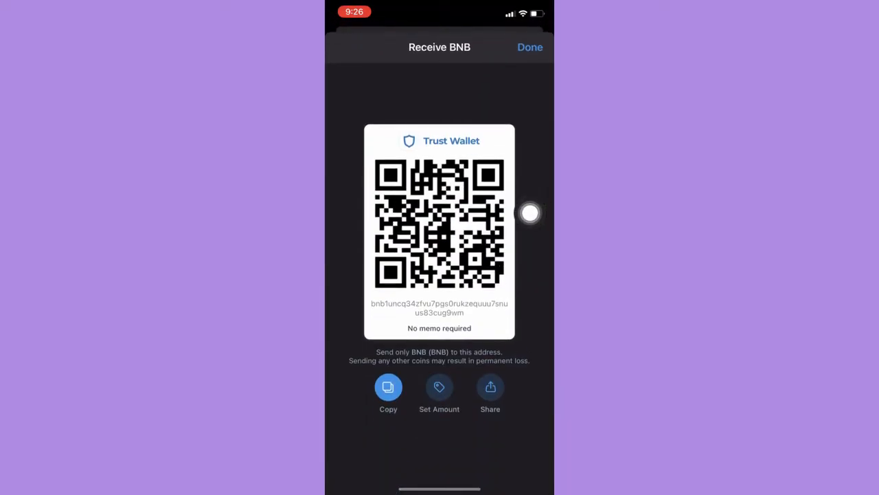
left_click(388, 386)
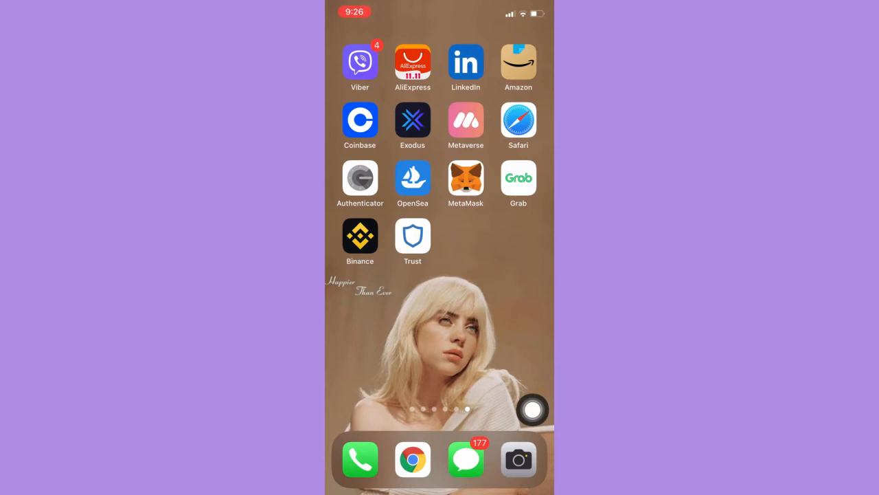
- Launch Binance and show the Spot wallet's asset balances
left_click(360, 237)
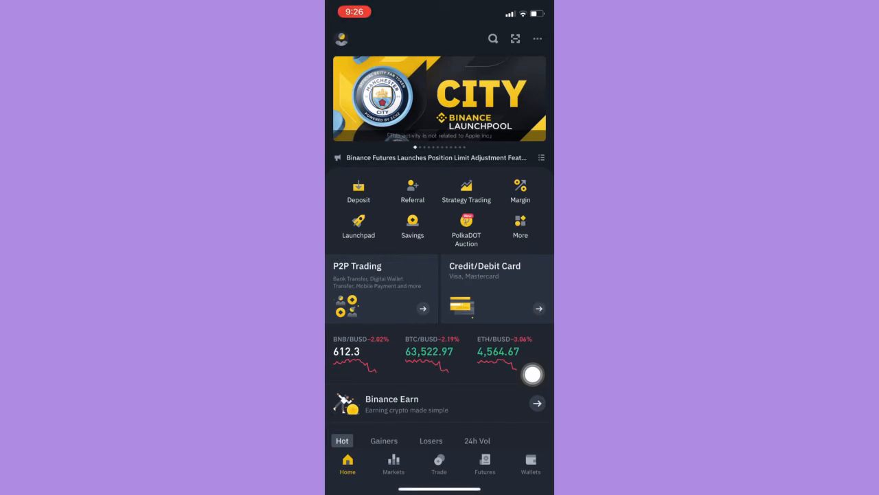
left_click(530, 464)
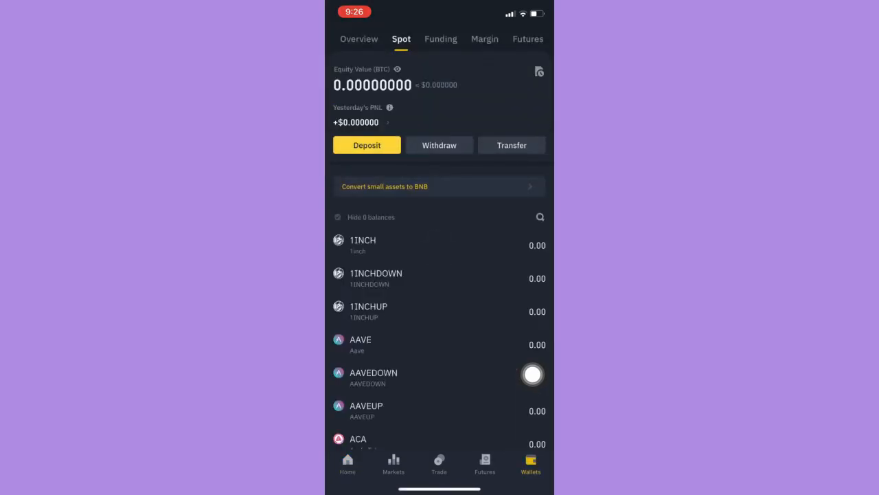
- Start a withdrawal and choose BNB from Search History
left_click(540, 217)
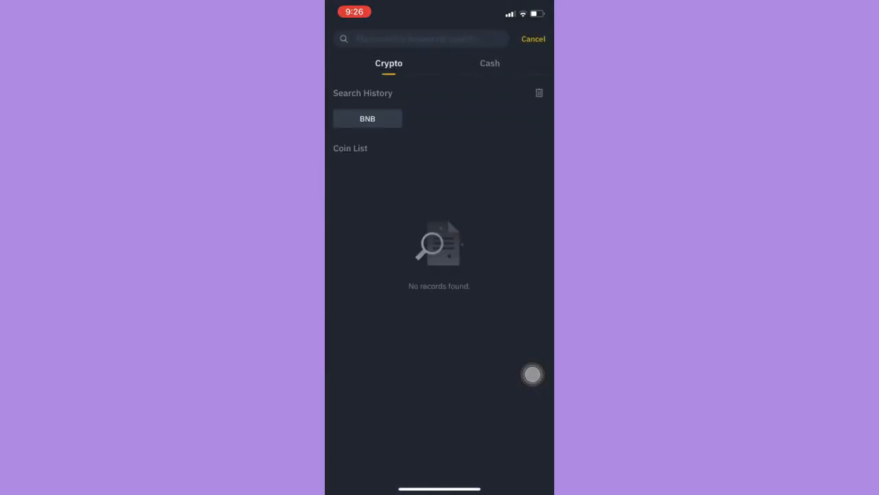
left_click(367, 119)
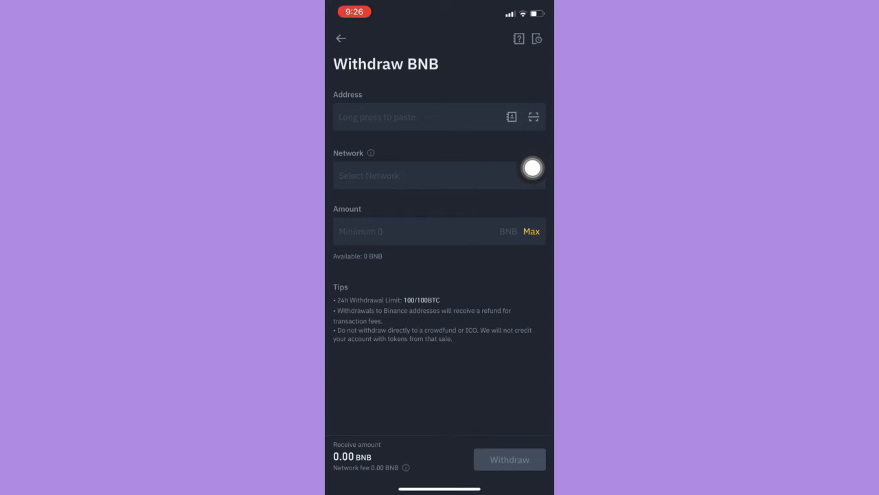
- Paste the copied Trust Wallet BNB address into the Address field
left_click(412, 117)
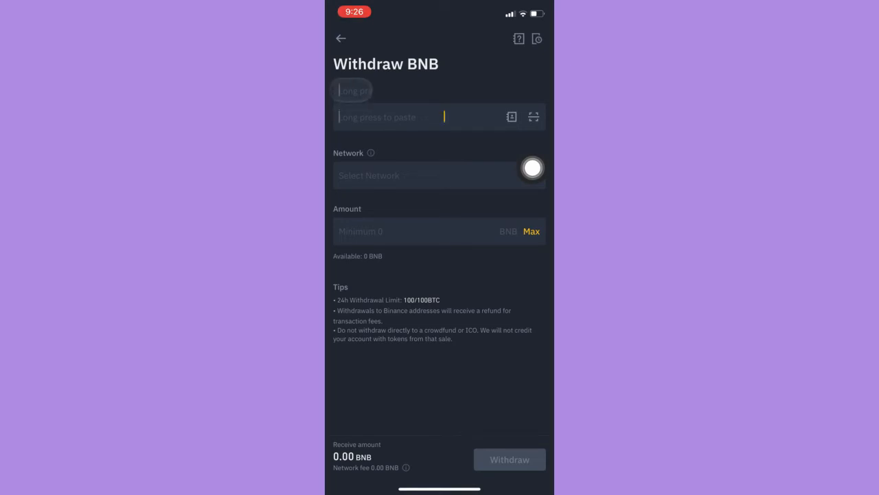
left_click(388, 117)
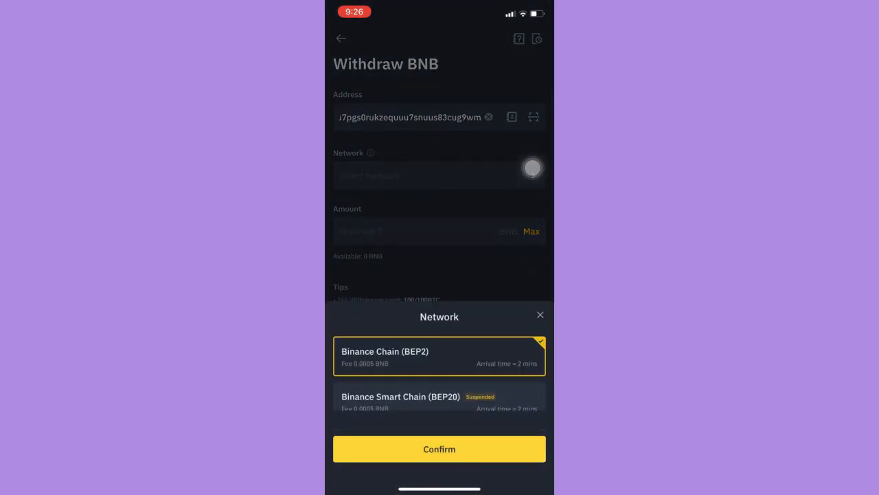
- Confirm Binance Chain (BEP2) as the withdrawal network
left_click(439, 449)
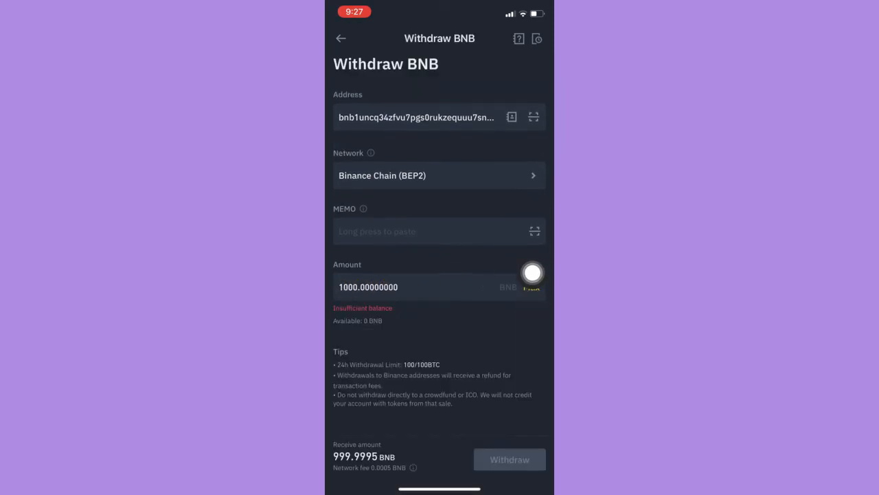
mouse_move(427, 305)
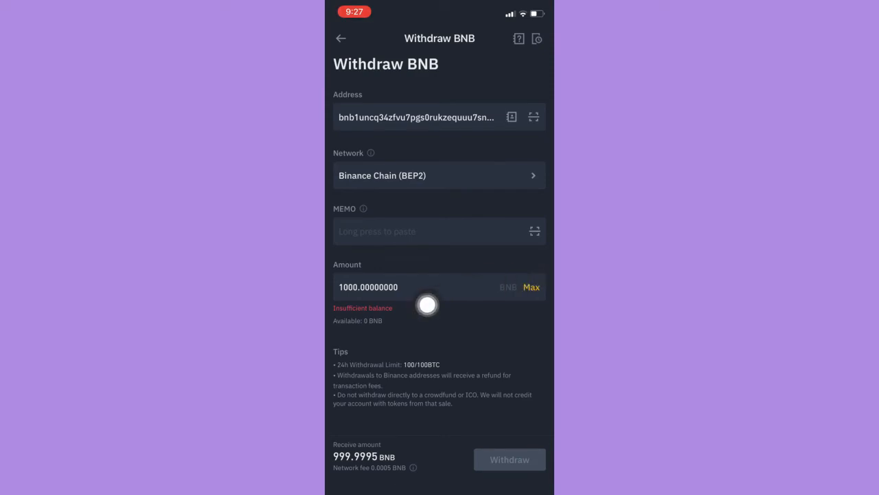